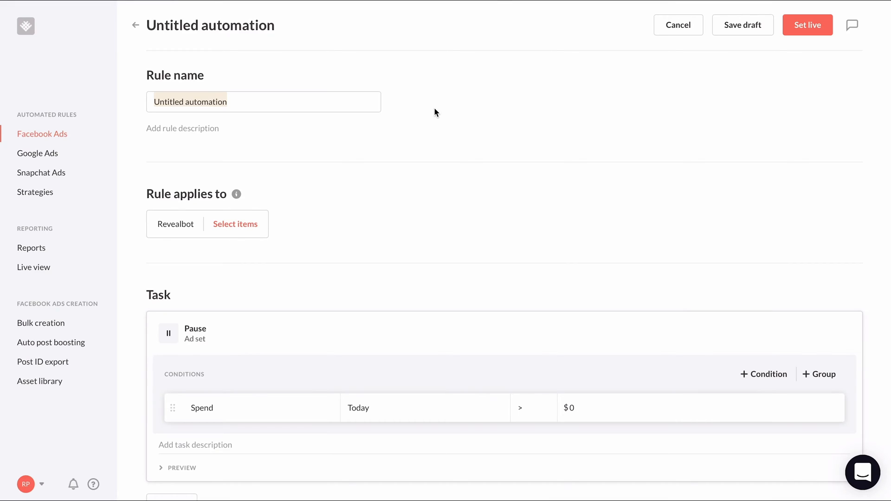
# Step: Type the rule name 'Bid management' into the name field
pyautogui.write('Bid manageme')
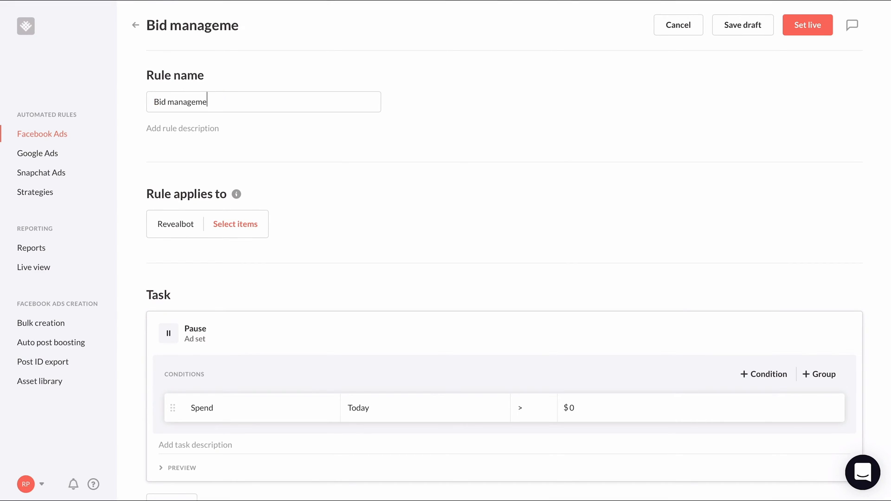
# Step: Target the rule at ads chosen by selection filter
pyautogui.click(234, 223)
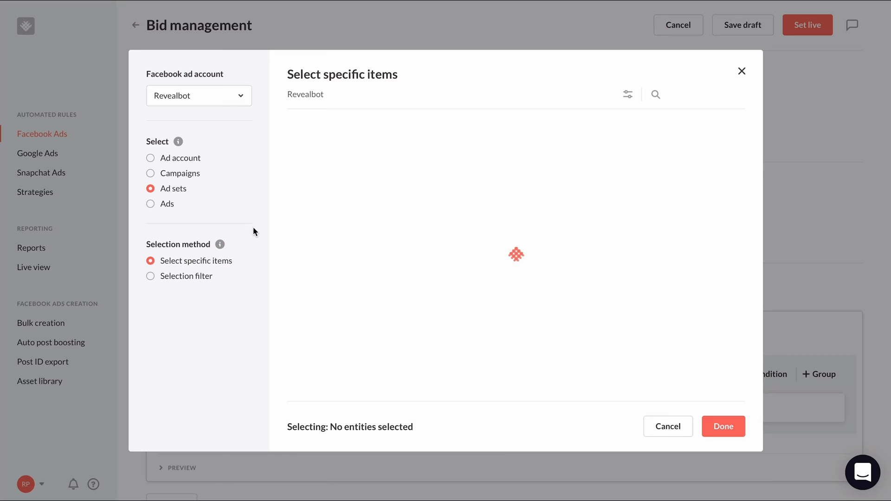
pyautogui.click(150, 203)
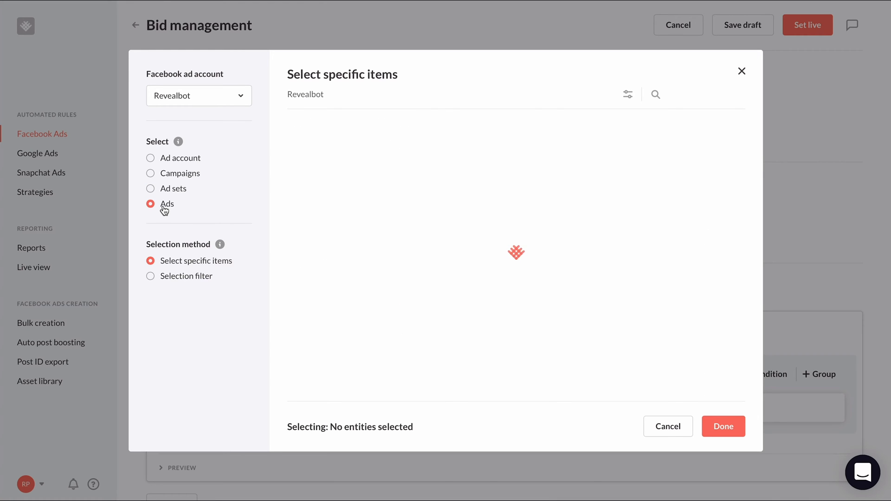
pyautogui.click(150, 276)
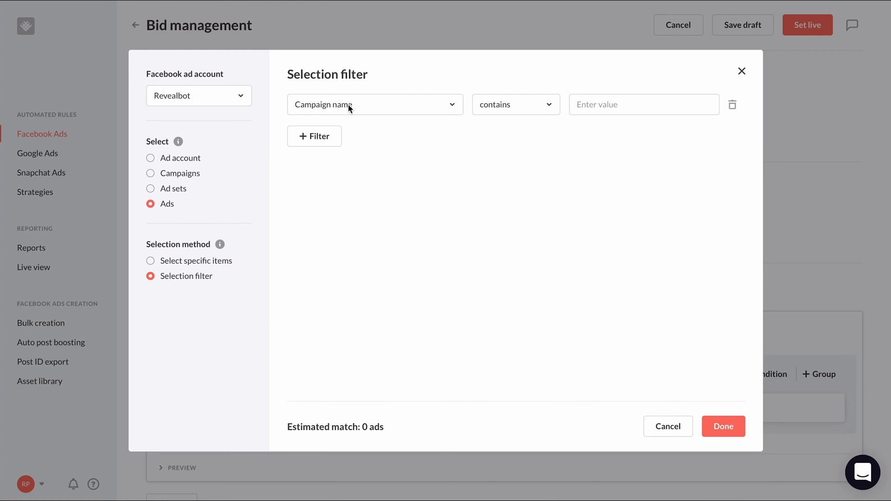
# Step: Filter on ad set delivery is Active and ad delivery is Active, then confirm
pyautogui.click(373, 104)
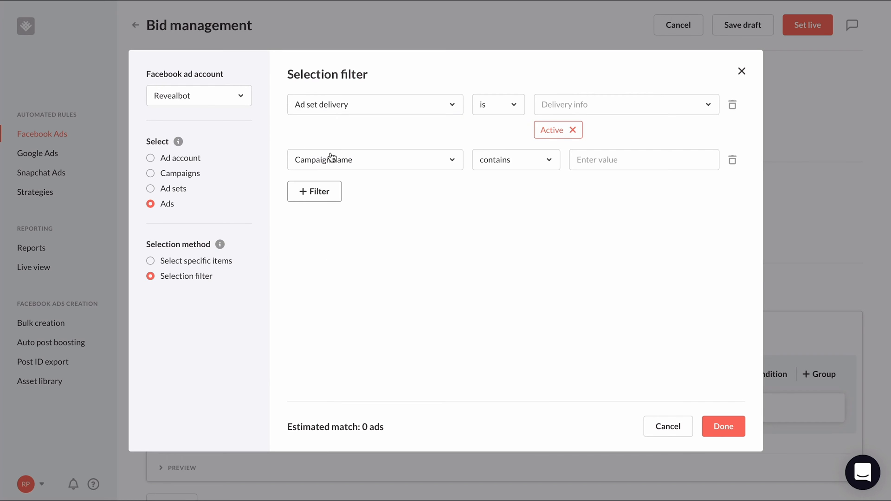
pyautogui.click(375, 159)
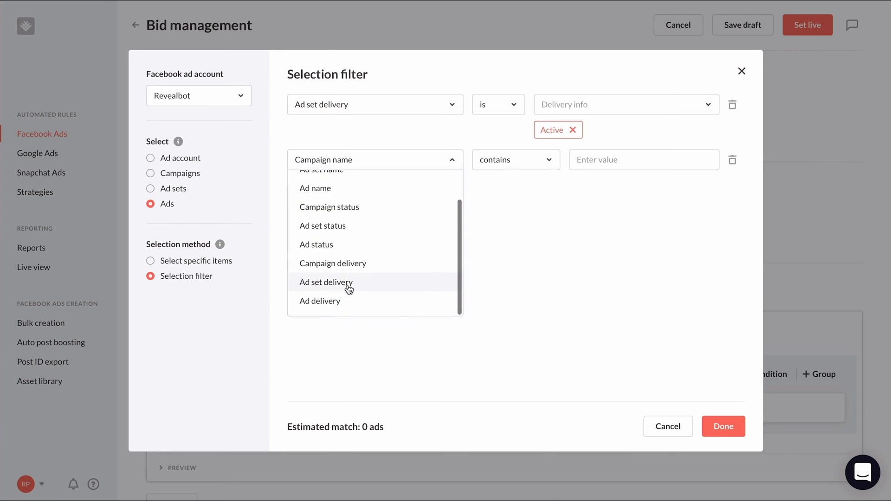
pyautogui.click(319, 300)
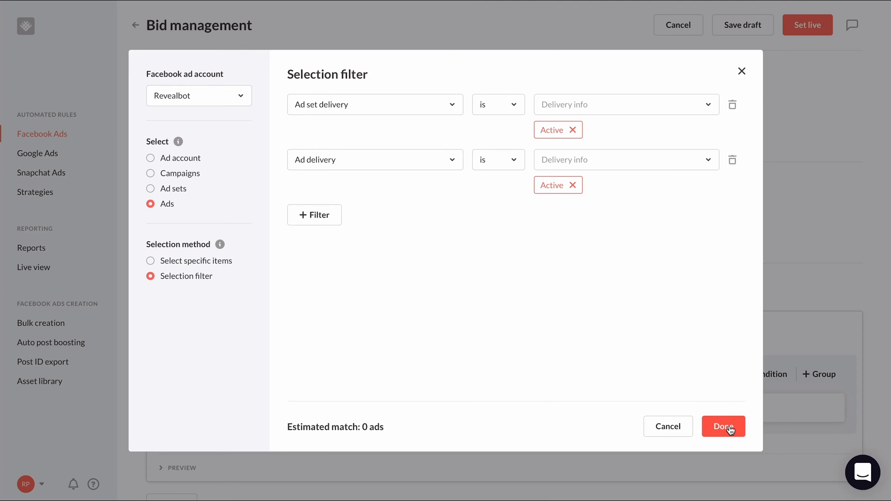
pyautogui.click(723, 426)
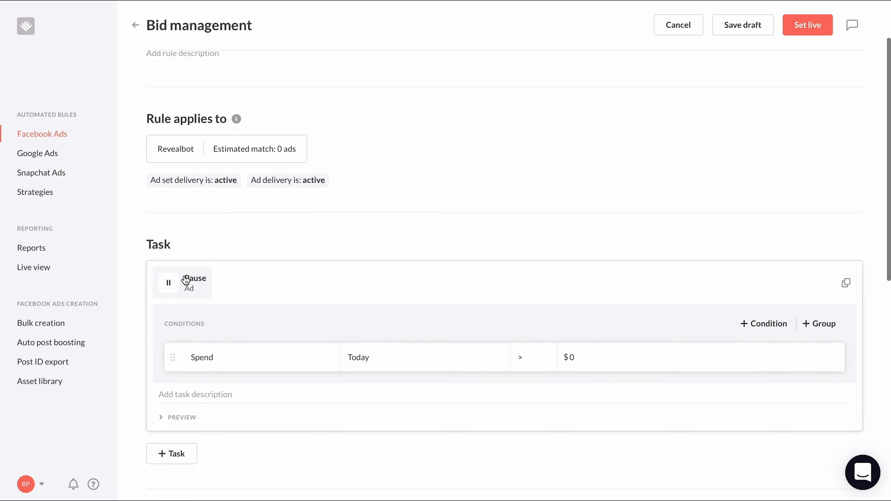
# Step: Make the task action Increase bid, limited to active ad sets only
pyautogui.click(193, 282)
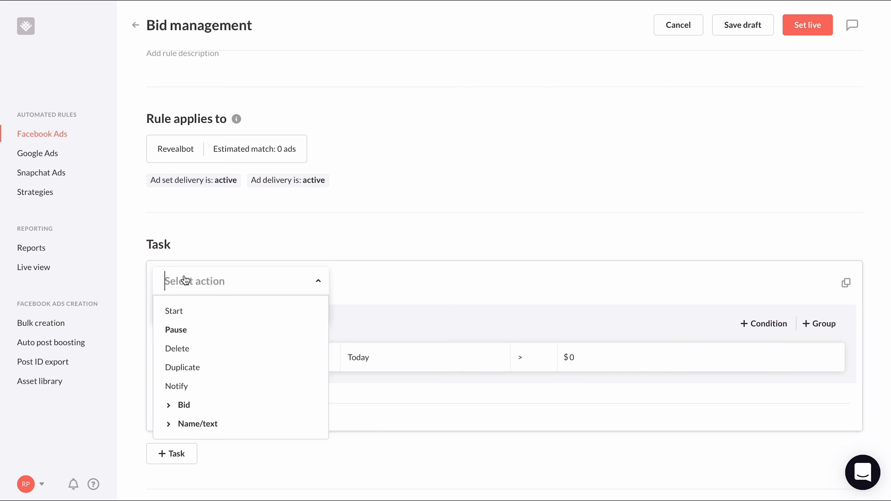
pyautogui.click(182, 404)
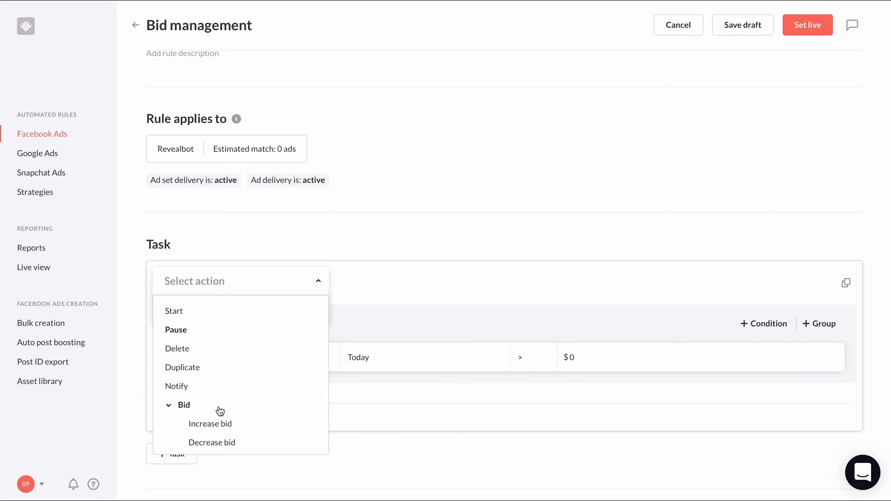
pyautogui.click(210, 423)
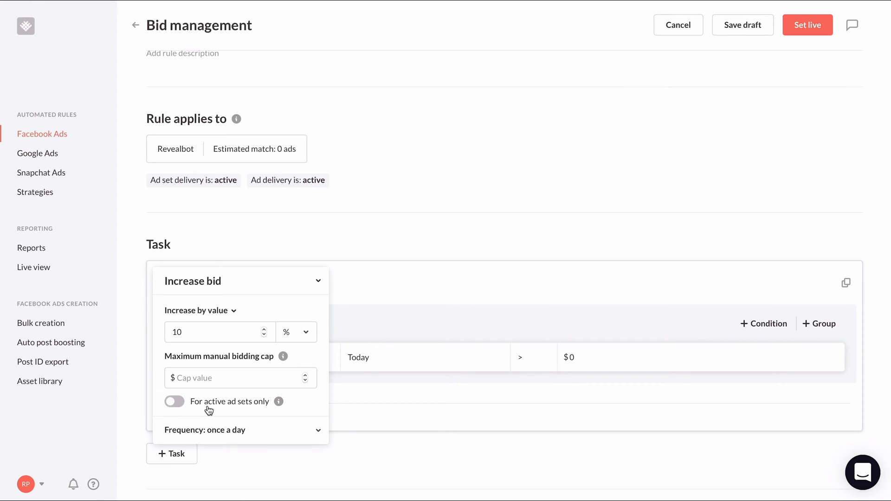
pyautogui.click(174, 401)
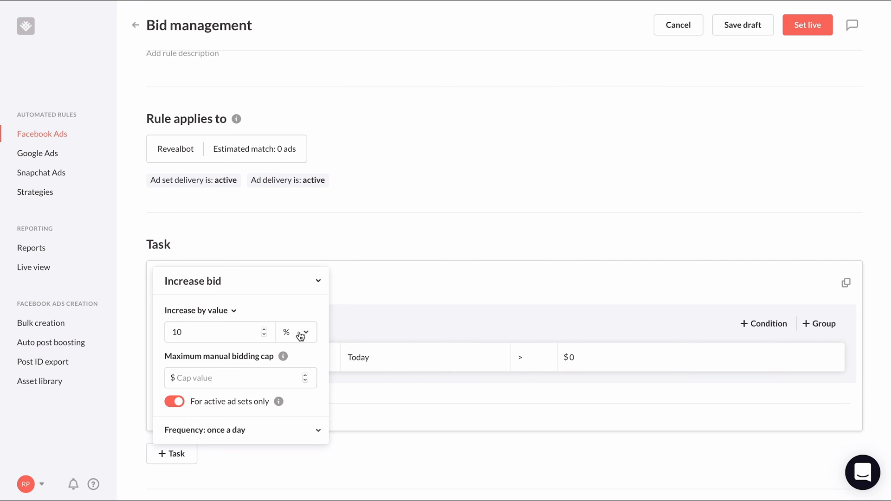
# Step: Increase by $0.50 (dollar amount) with a frequency of every 30 minutes
pyautogui.click(296, 332)
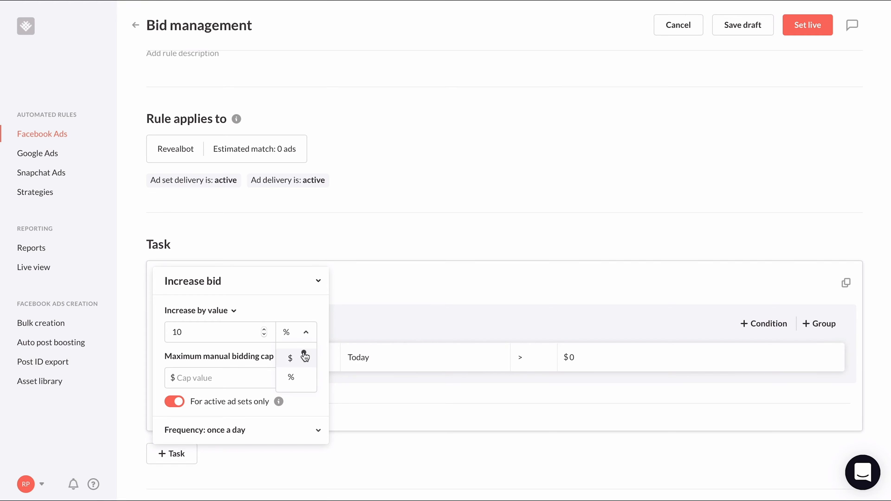
pyautogui.click(290, 357)
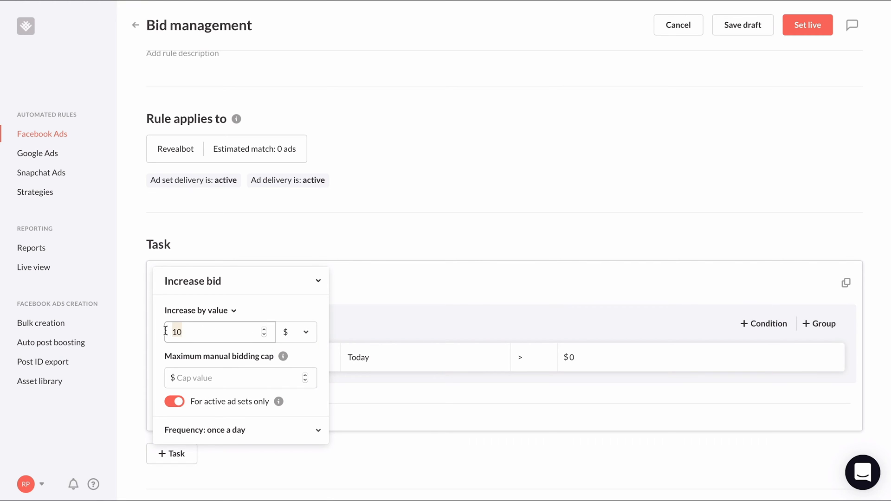
pyautogui.write('0.50')
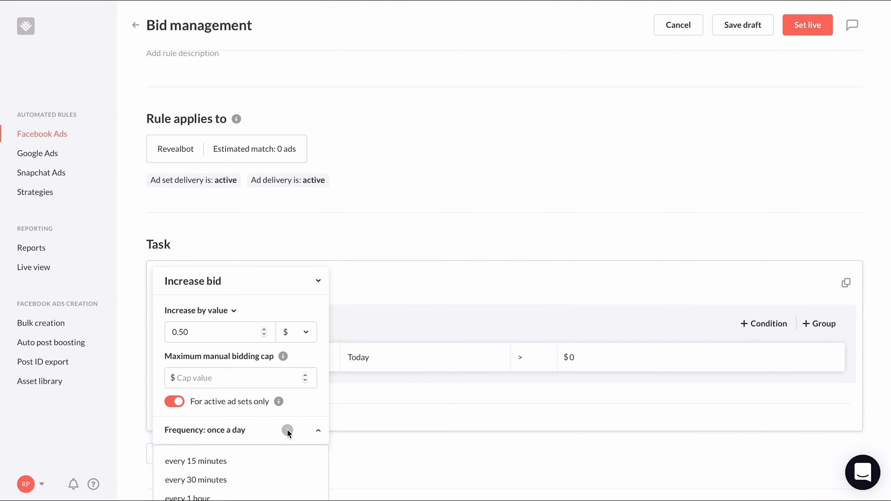
pyautogui.click(195, 480)
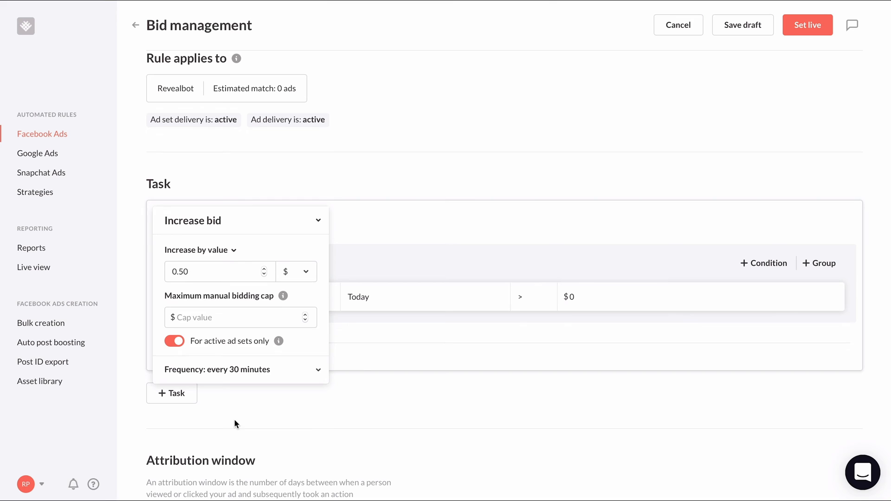
pyautogui.click(317, 221)
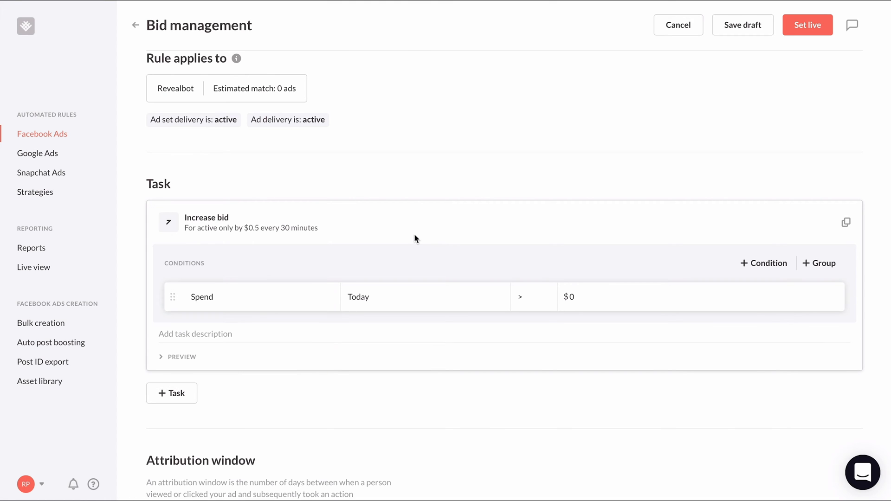
# Step: Set the condition to bid amount less than $5
pyautogui.scroll(-3)
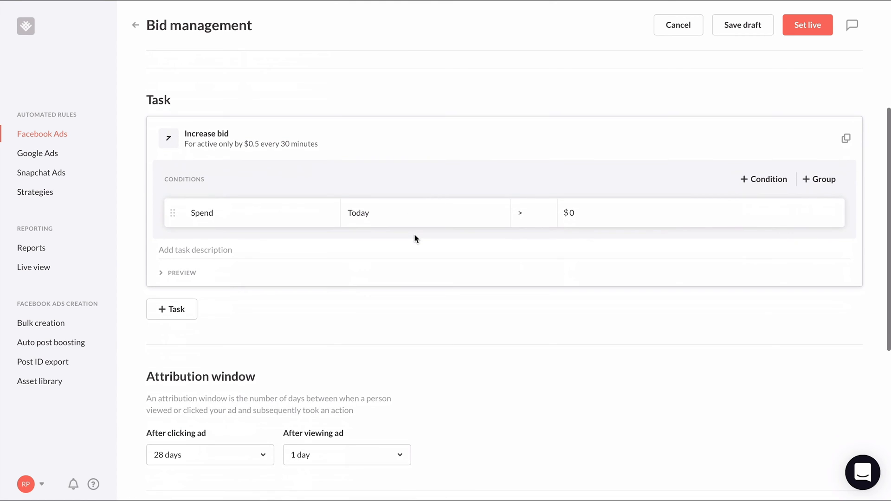
pyautogui.click(249, 212)
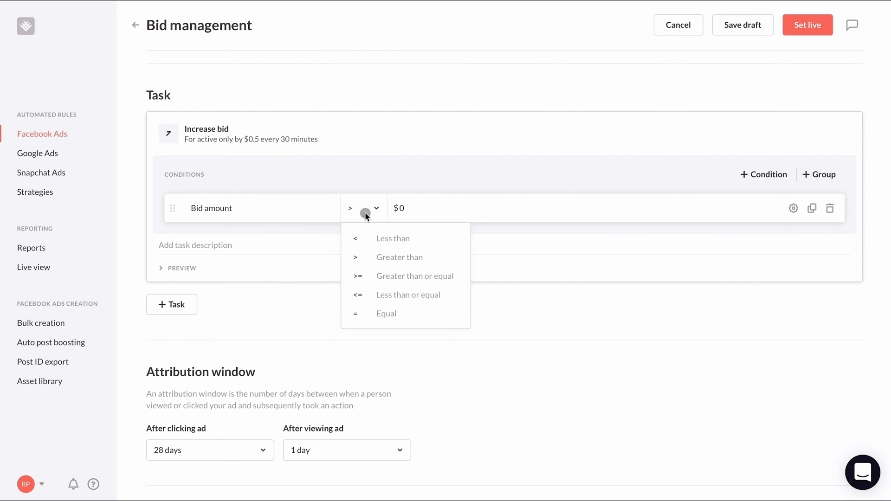
pyautogui.click(391, 238)
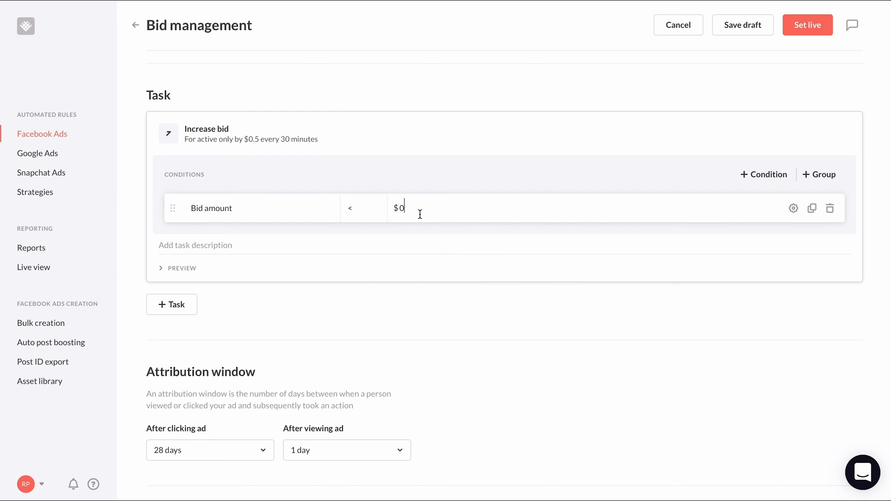
pyautogui.write('5')
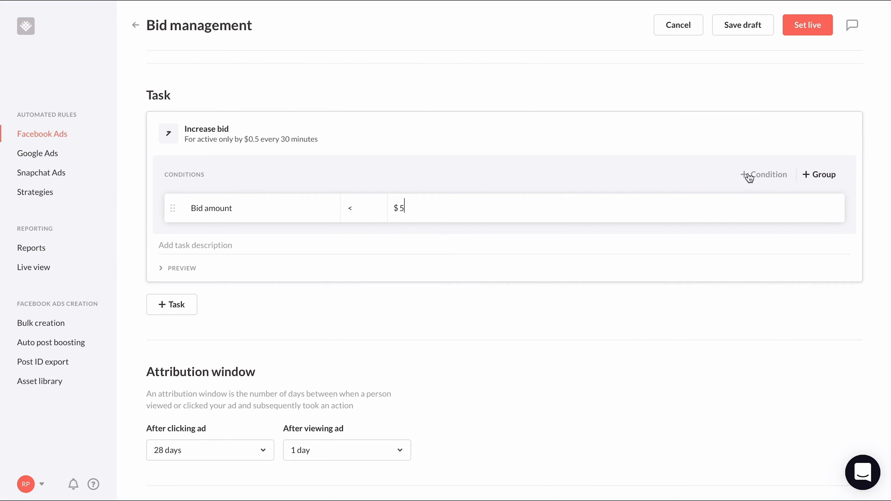
# Step: Add an Impressions condition counted over the last 2 hours including the current hour
pyautogui.click(762, 174)
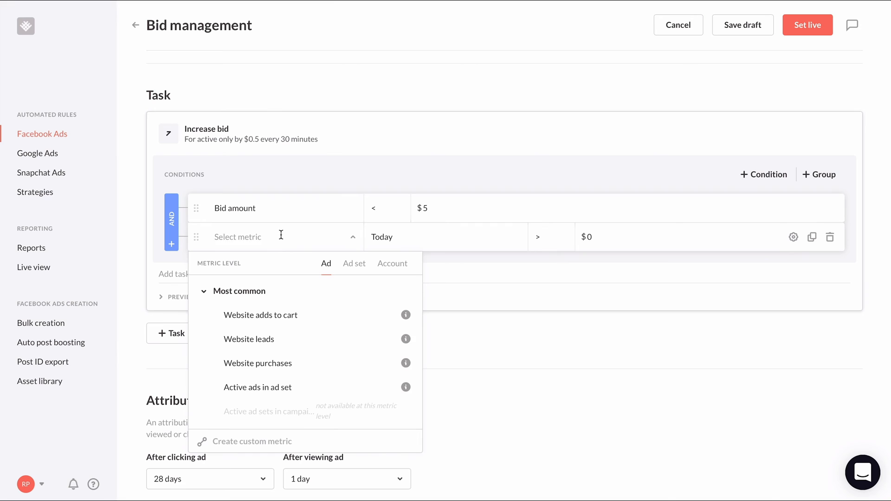
pyautogui.write('impre')
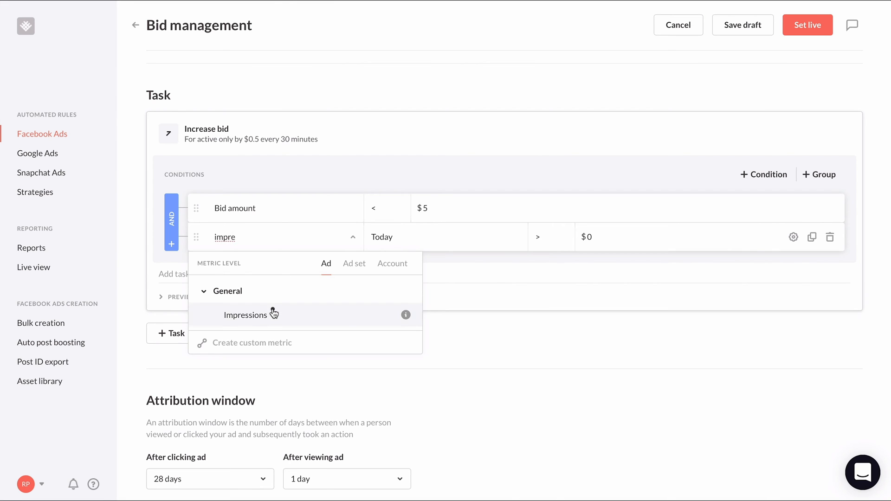
pyautogui.click(244, 314)
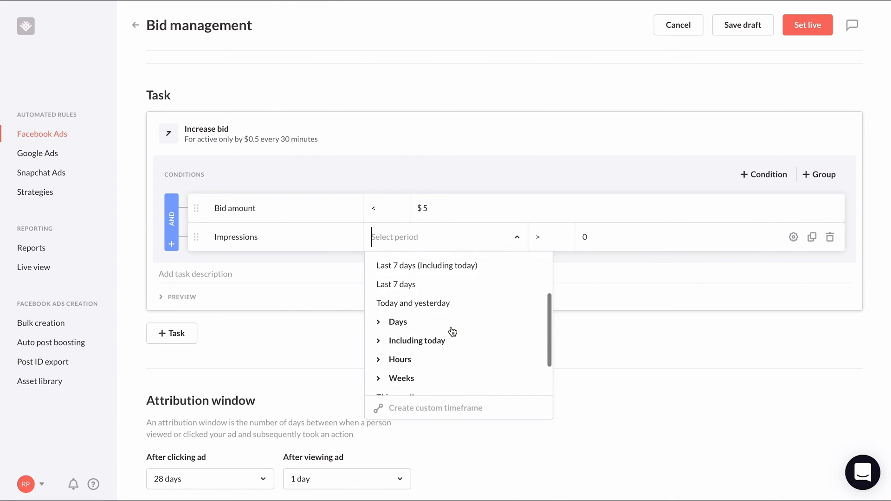
pyautogui.click(399, 359)
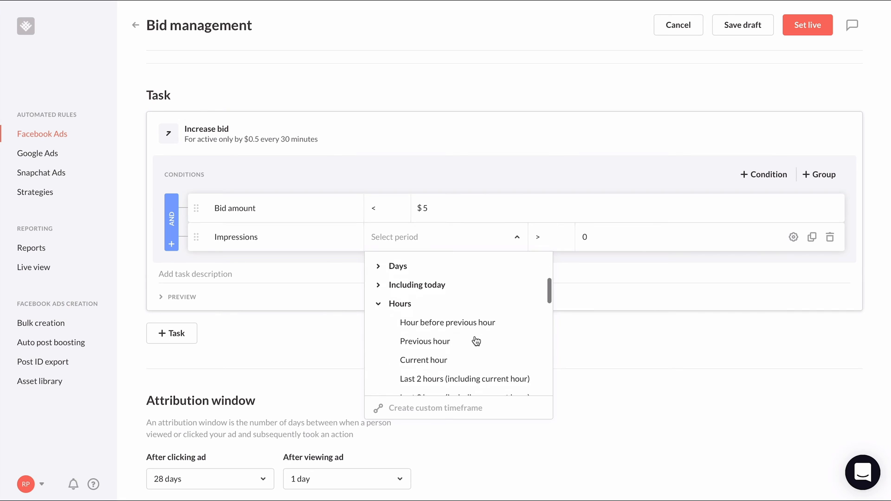
pyautogui.click(464, 379)
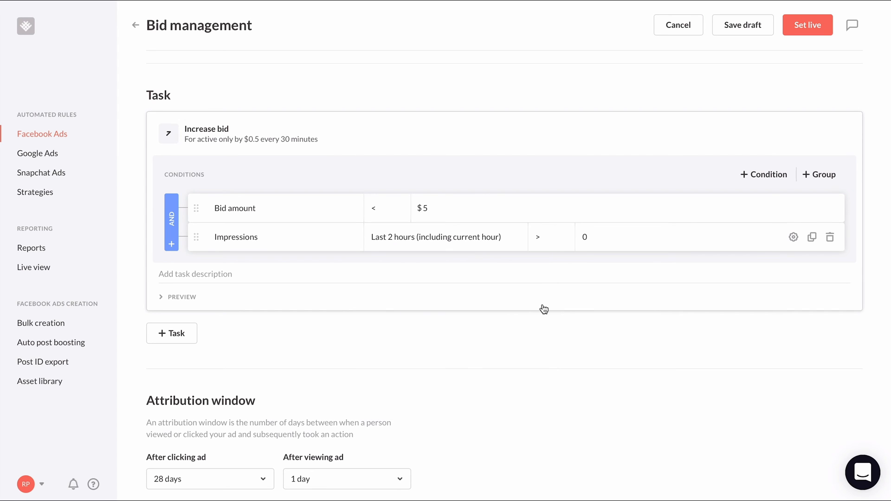
# Step: Require impressions less than 100 and expand the task preview summary
pyautogui.click(538, 237)
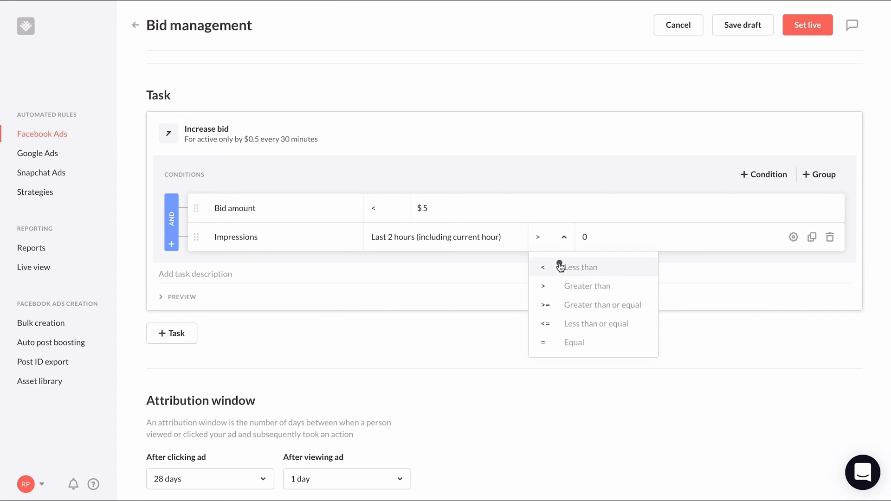
pyautogui.click(579, 267)
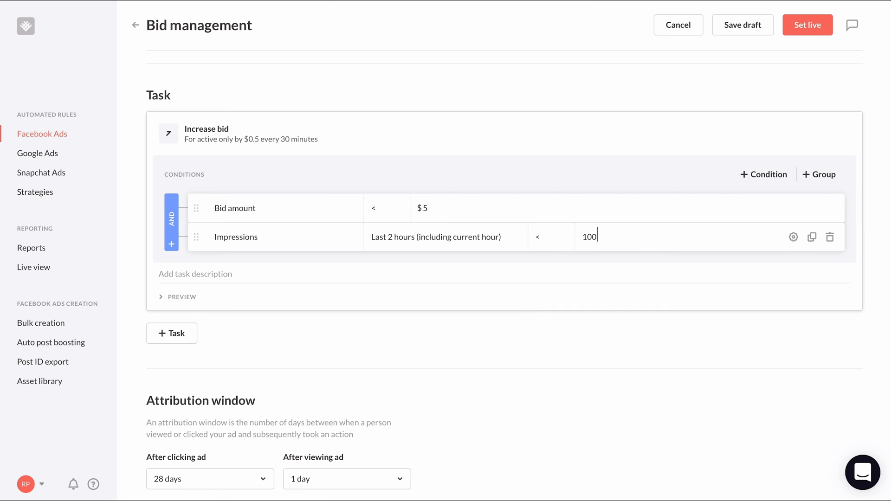
pyautogui.click(179, 297)
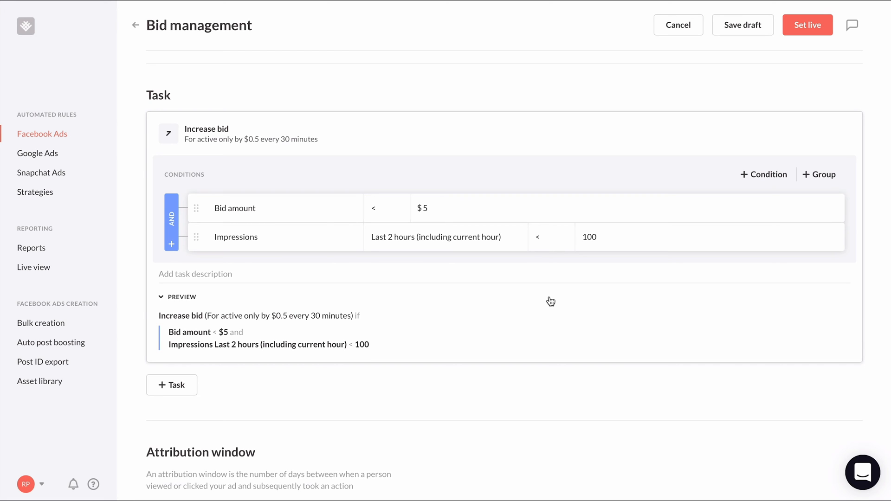
# Step: Set rule checking to every 30 minutes and set the Bid management rule live
pyautogui.scroll(-3)
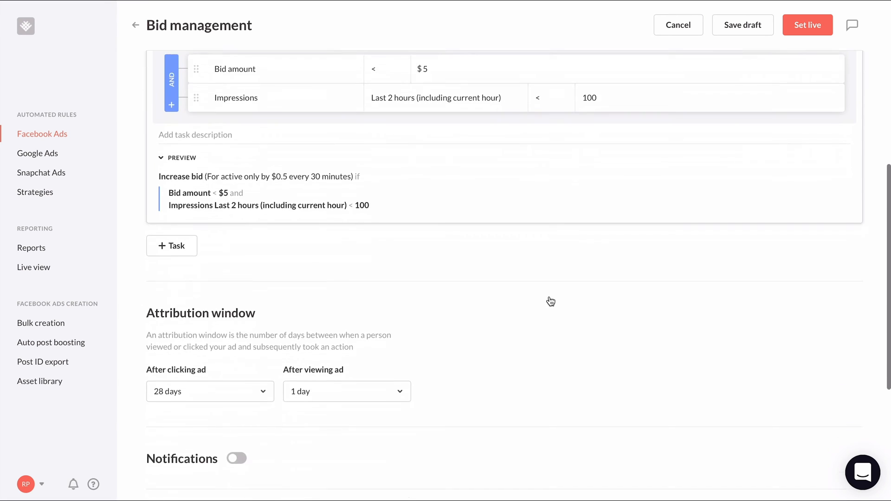
pyautogui.scroll(-3)
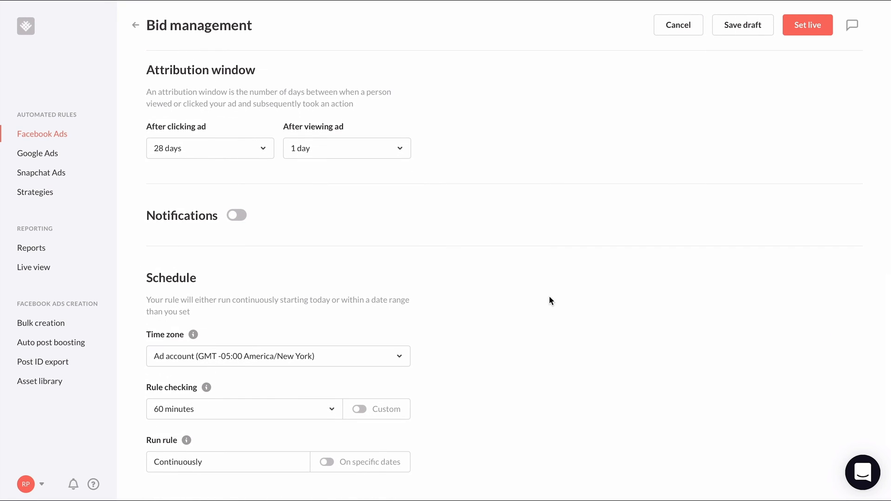
pyautogui.click(242, 408)
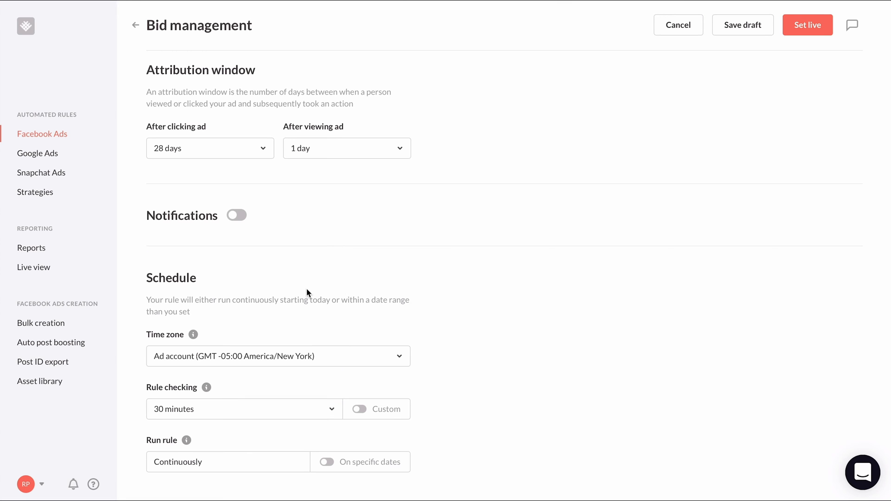
pyautogui.moveTo(806, 26)
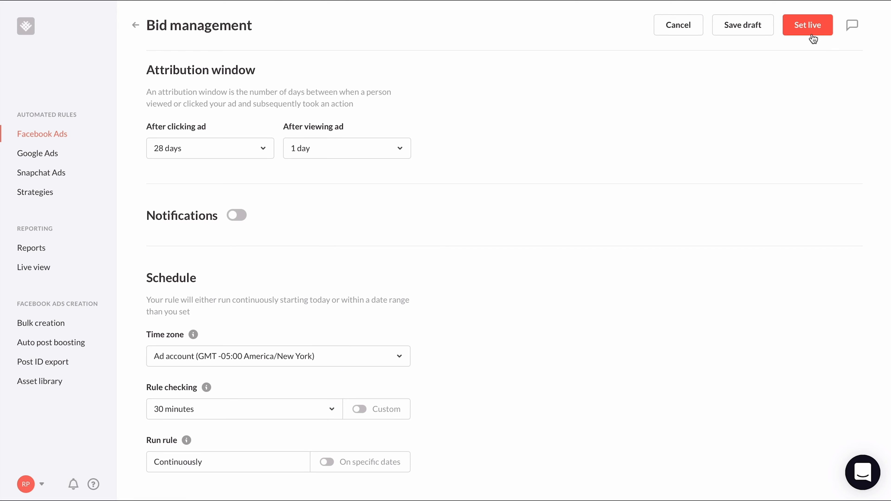
pyautogui.click(806, 25)
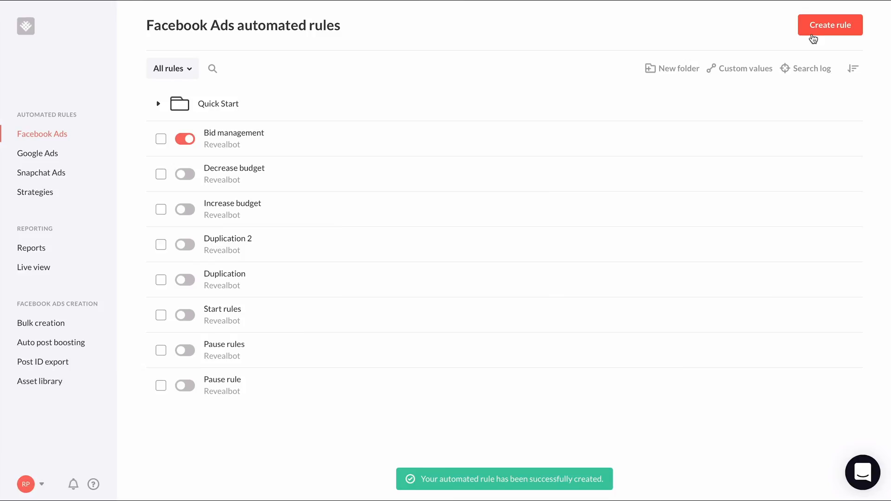